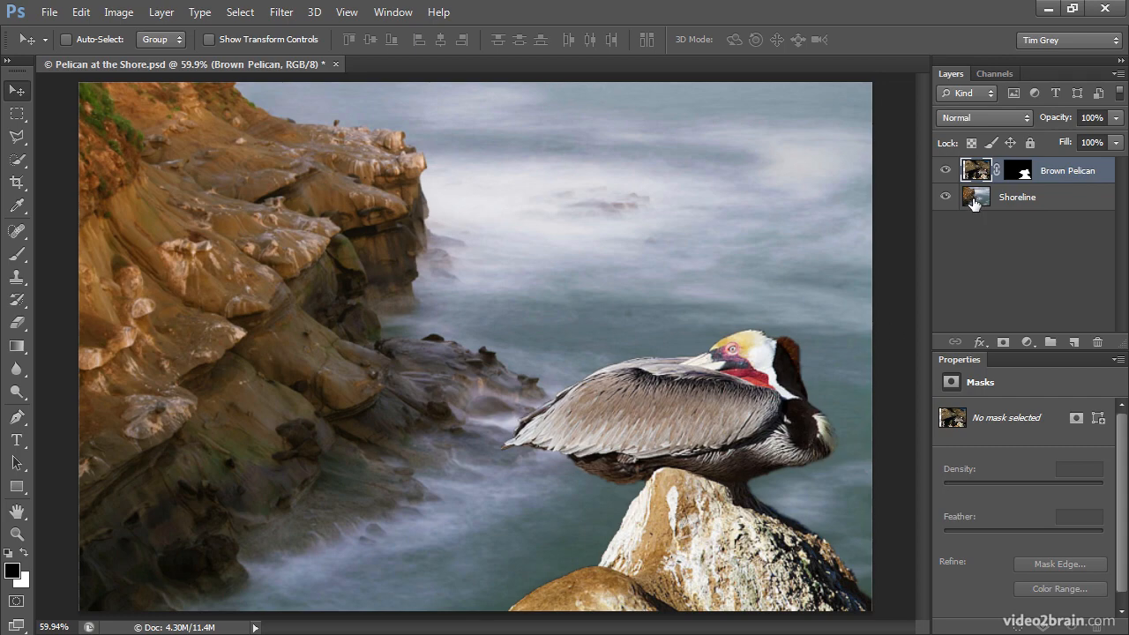
Select the Shoreline background layer in the Layers panel for editing
{"action": "left_click", "coordinate": [1017, 198]}
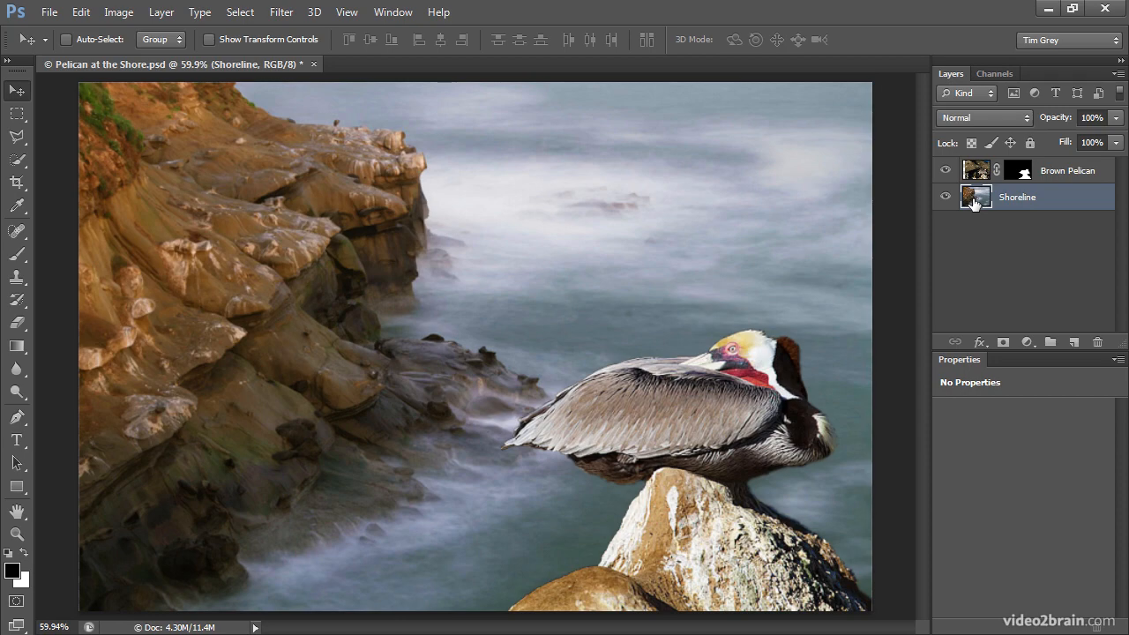
Start a Distort transform on the Shoreline layer via Edit > Transform > Distort
{"action": "left_click", "coordinate": [81, 11]}
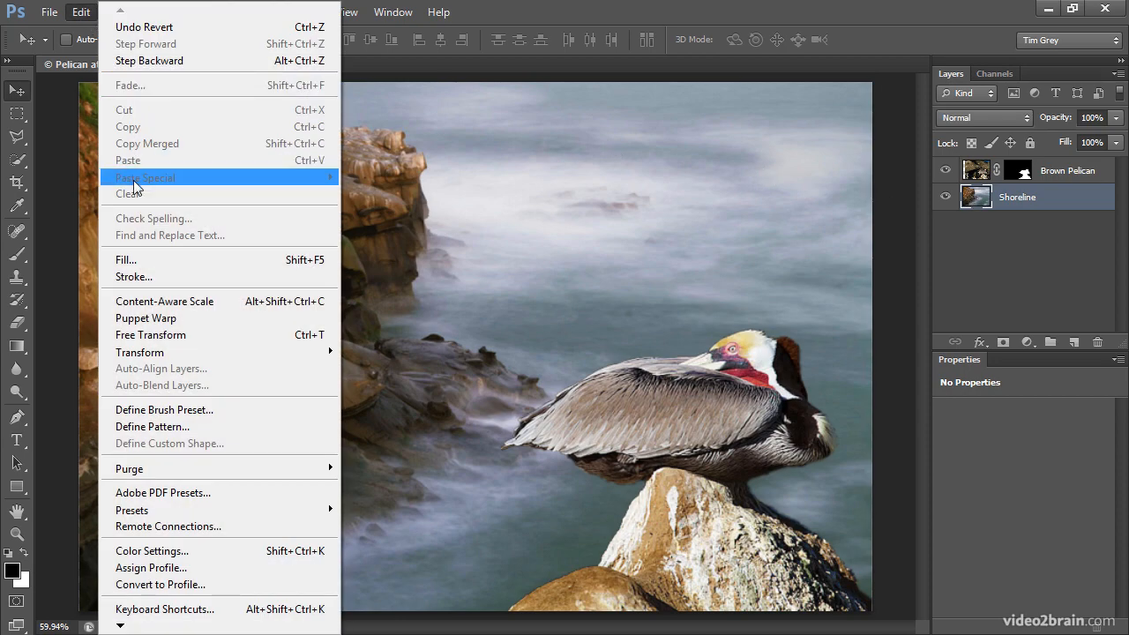
{"action": "left_click", "coordinate": [150, 336]}
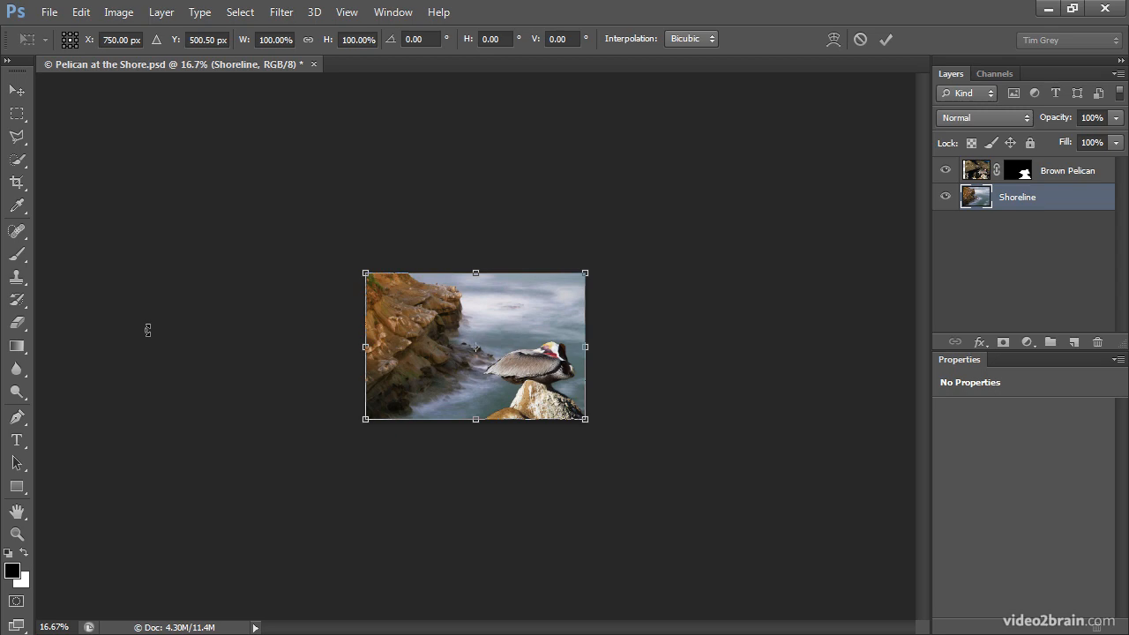
{"action": "mouse_move", "coordinate": [379, 437]}
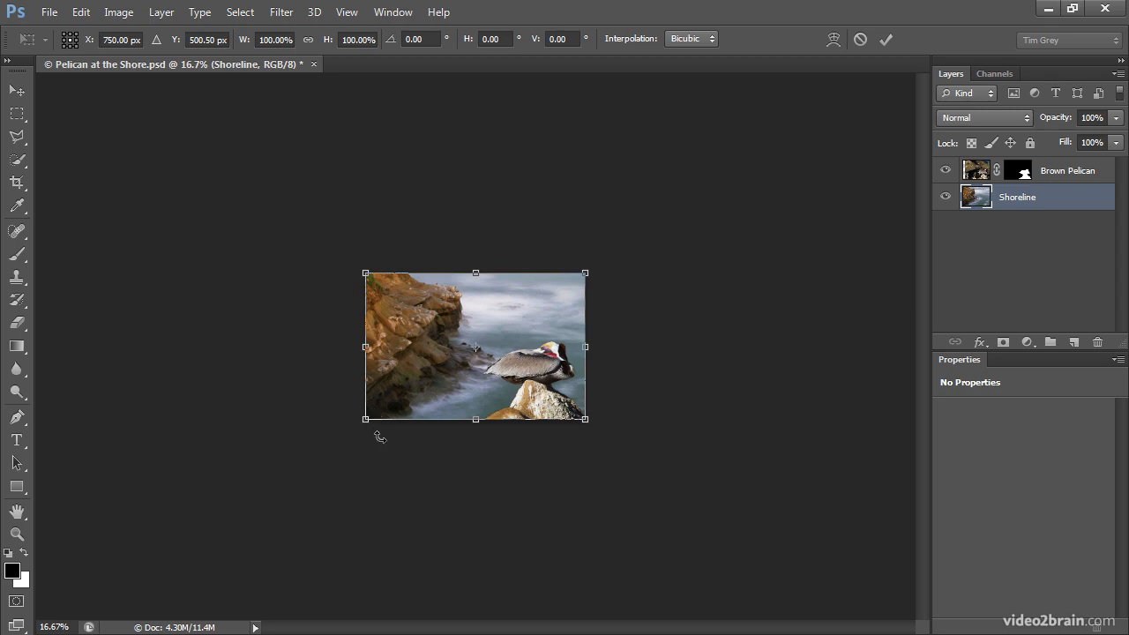
{"action": "mouse_move", "coordinate": [581, 437]}
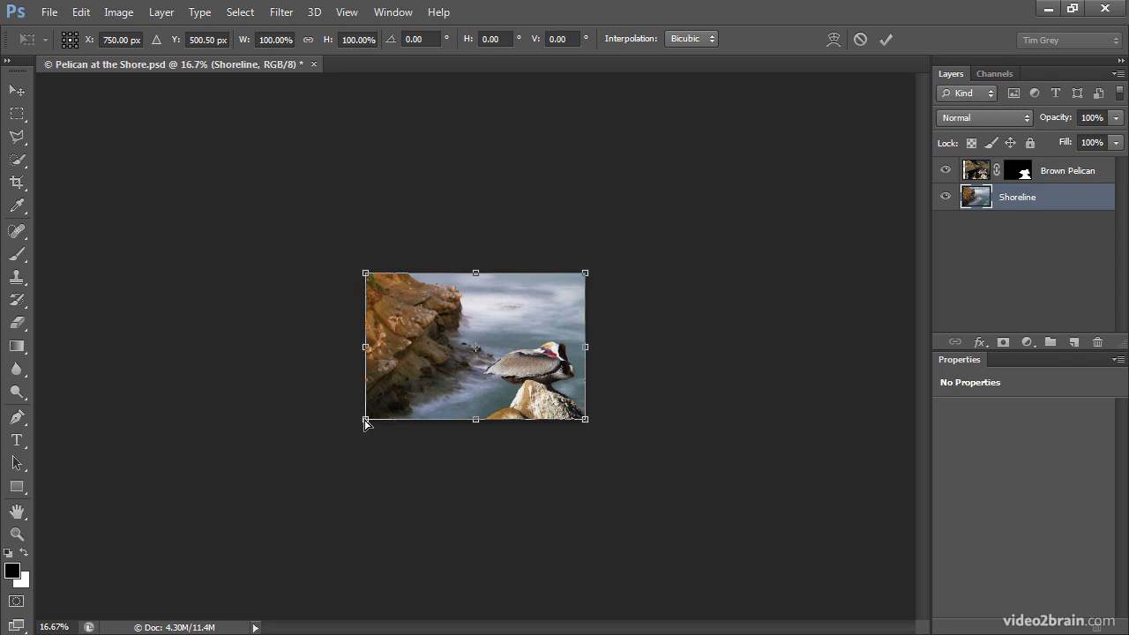
Pull the bottom-left and bottom-right corners outward to widen the shoreline's base
{"action": "left_click_drag", "start_coordinate": [367, 420], "coordinate": [325, 451]}
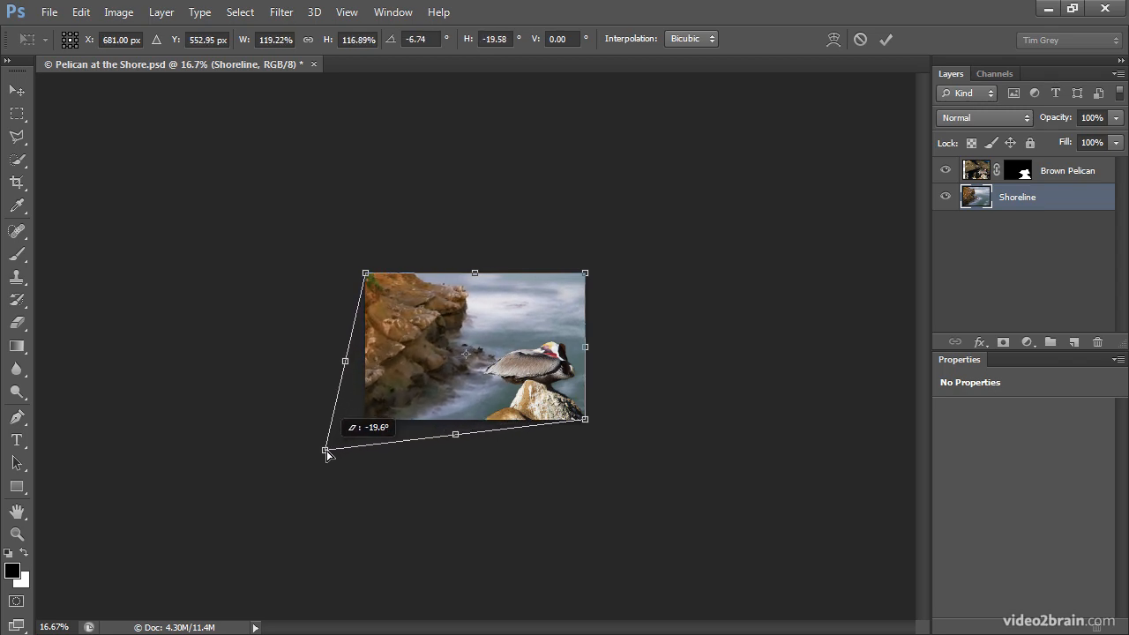
{"action": "left_click_drag", "start_coordinate": [327, 451], "coordinate": [260, 455]}
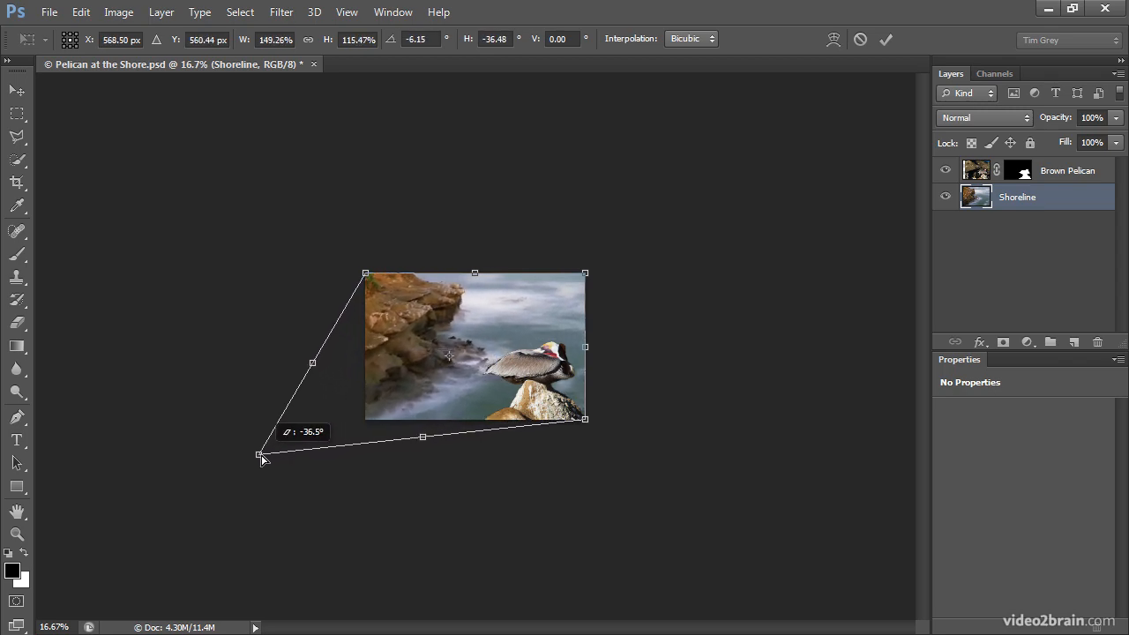
{"action": "left_click_drag", "start_coordinate": [586, 418], "coordinate": [602, 420]}
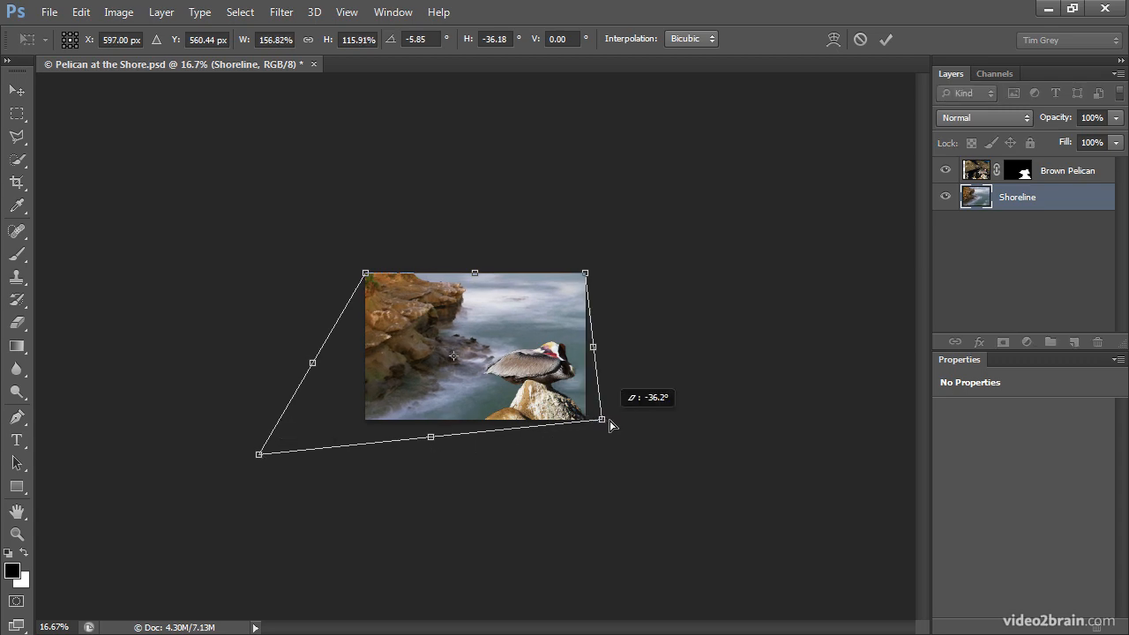
{"action": "left_click_drag", "start_coordinate": [602, 426], "coordinate": [762, 412]}
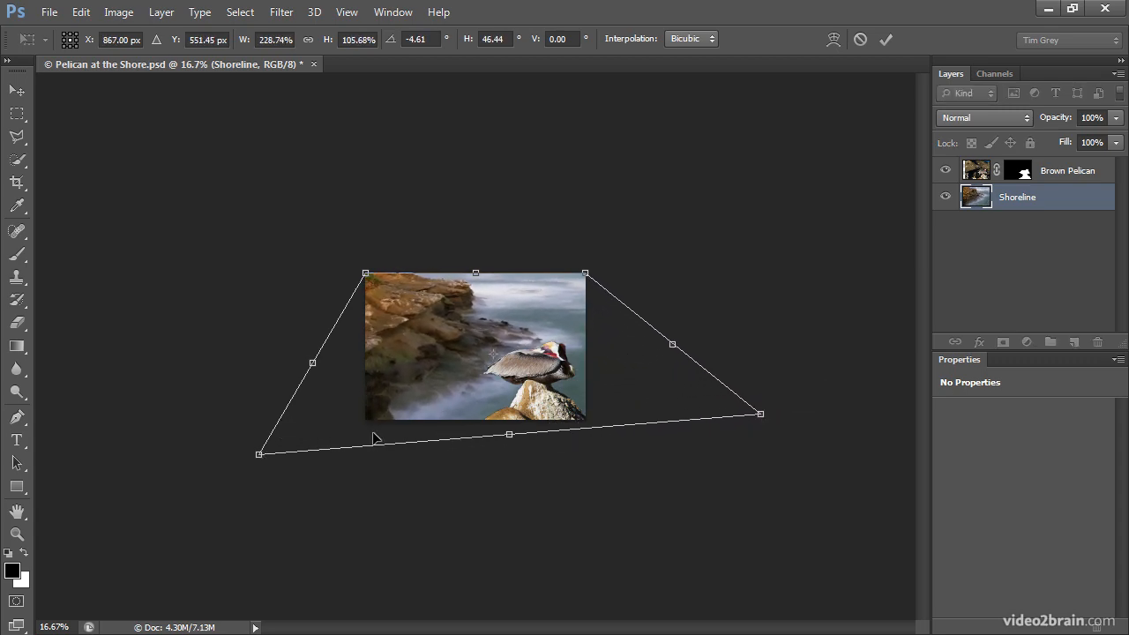
Level and fine-tune both bottom corners into an even, wider perspective trapezoid
{"action": "left_click_drag", "start_coordinate": [259, 455], "coordinate": [254, 430]}
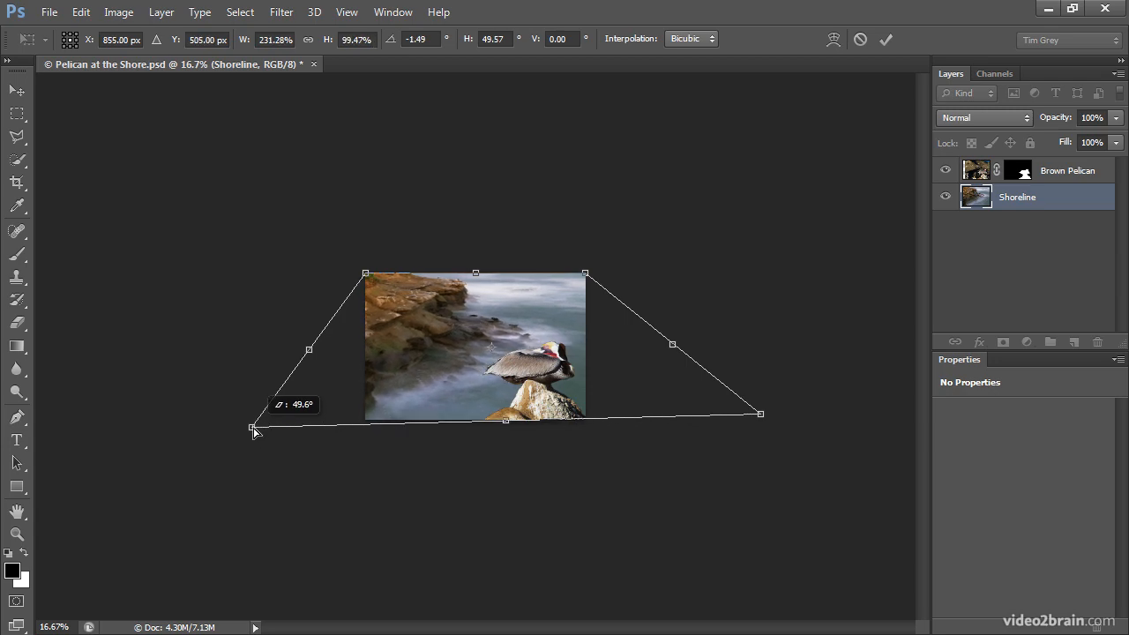
{"action": "left_click_drag", "start_coordinate": [762, 413], "coordinate": [762, 423]}
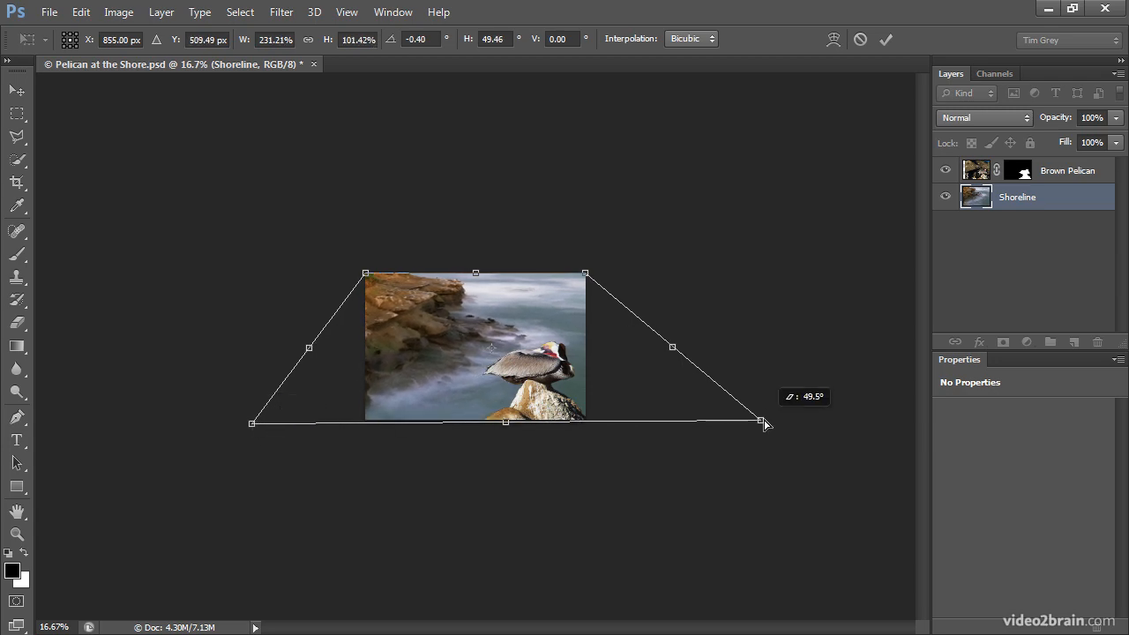
{"action": "left_click_drag", "start_coordinate": [762, 422], "coordinate": [783, 423]}
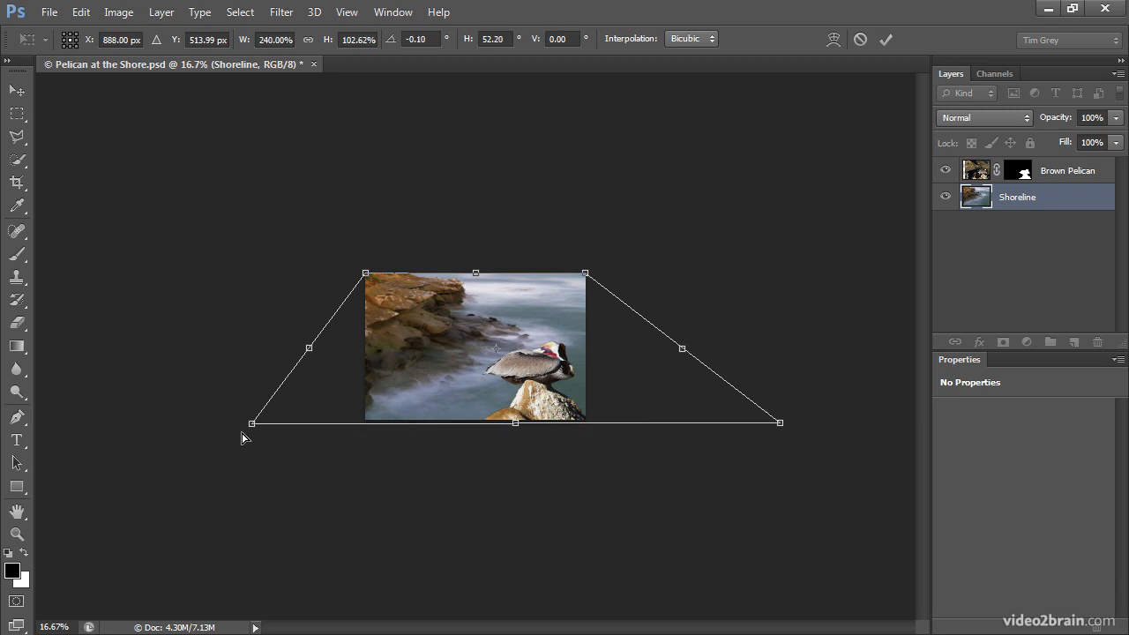
{"action": "left_click_drag", "start_coordinate": [251, 423], "coordinate": [240, 425]}
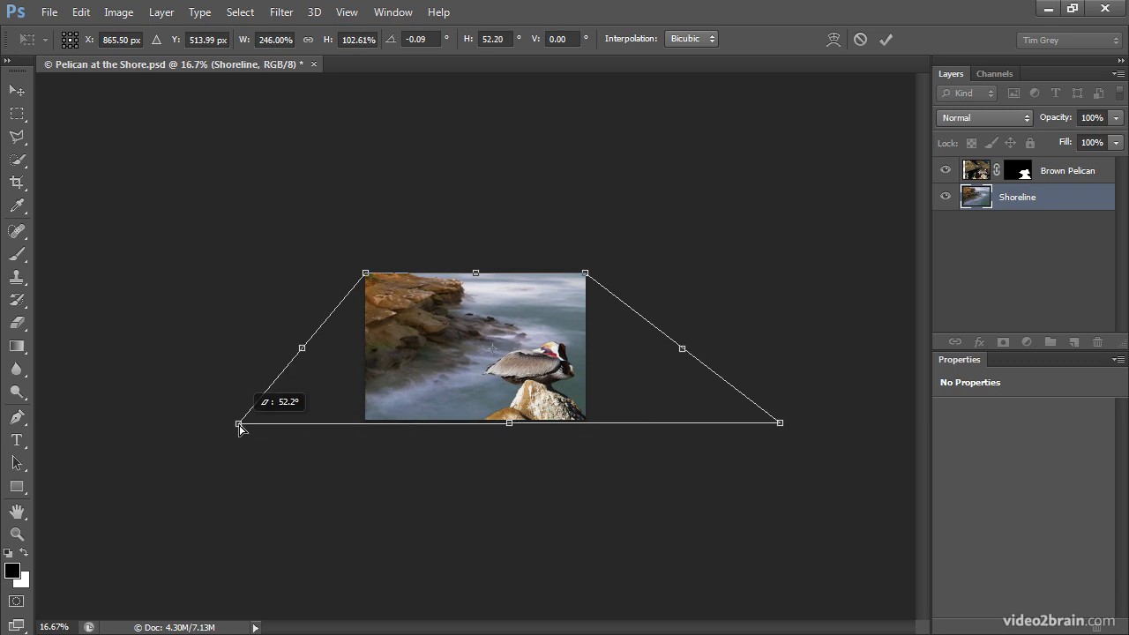
{"action": "left_click_drag", "start_coordinate": [243, 424], "coordinate": [219, 423]}
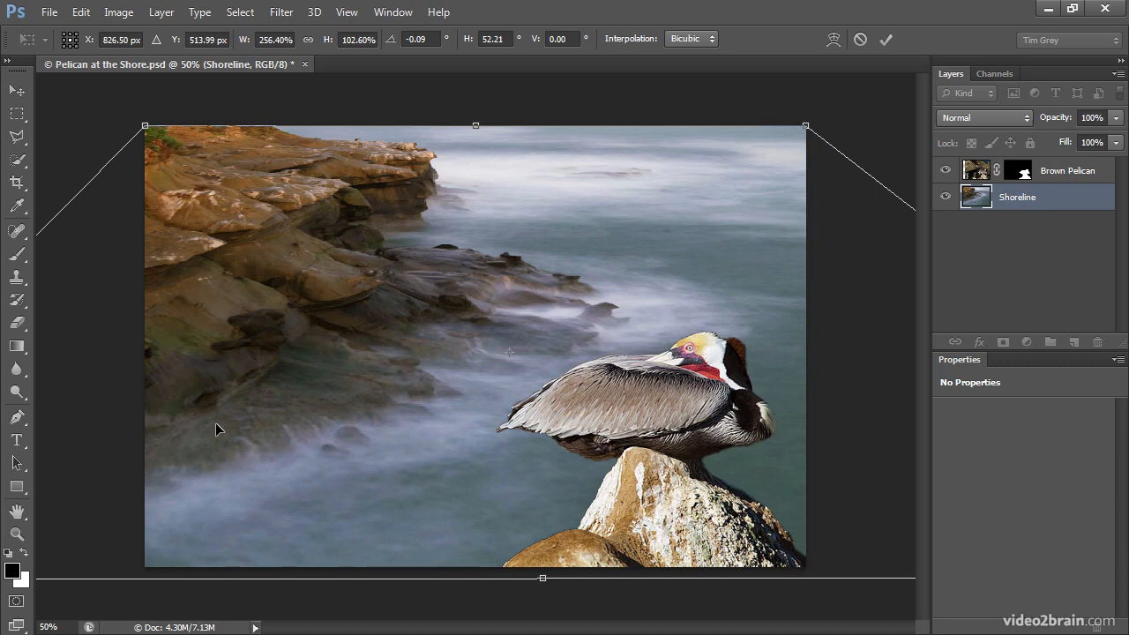
{"action": "mouse_move", "coordinate": [361, 429]}
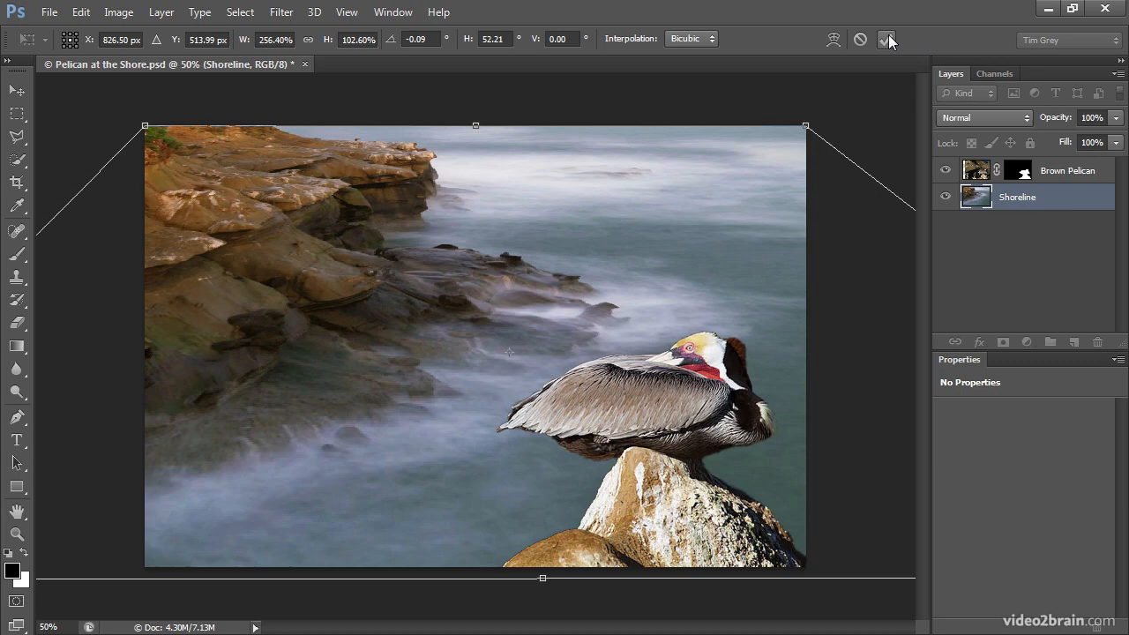
Commit the widened-bottom distortion on the Shoreline layer
{"action": "left_click", "coordinate": [882, 39]}
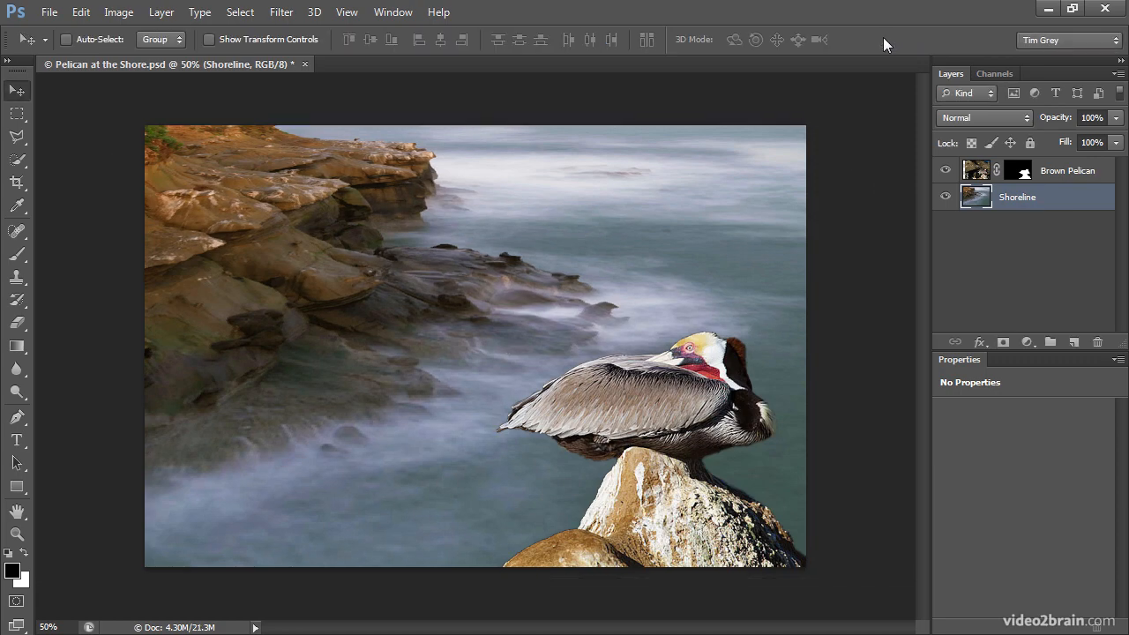